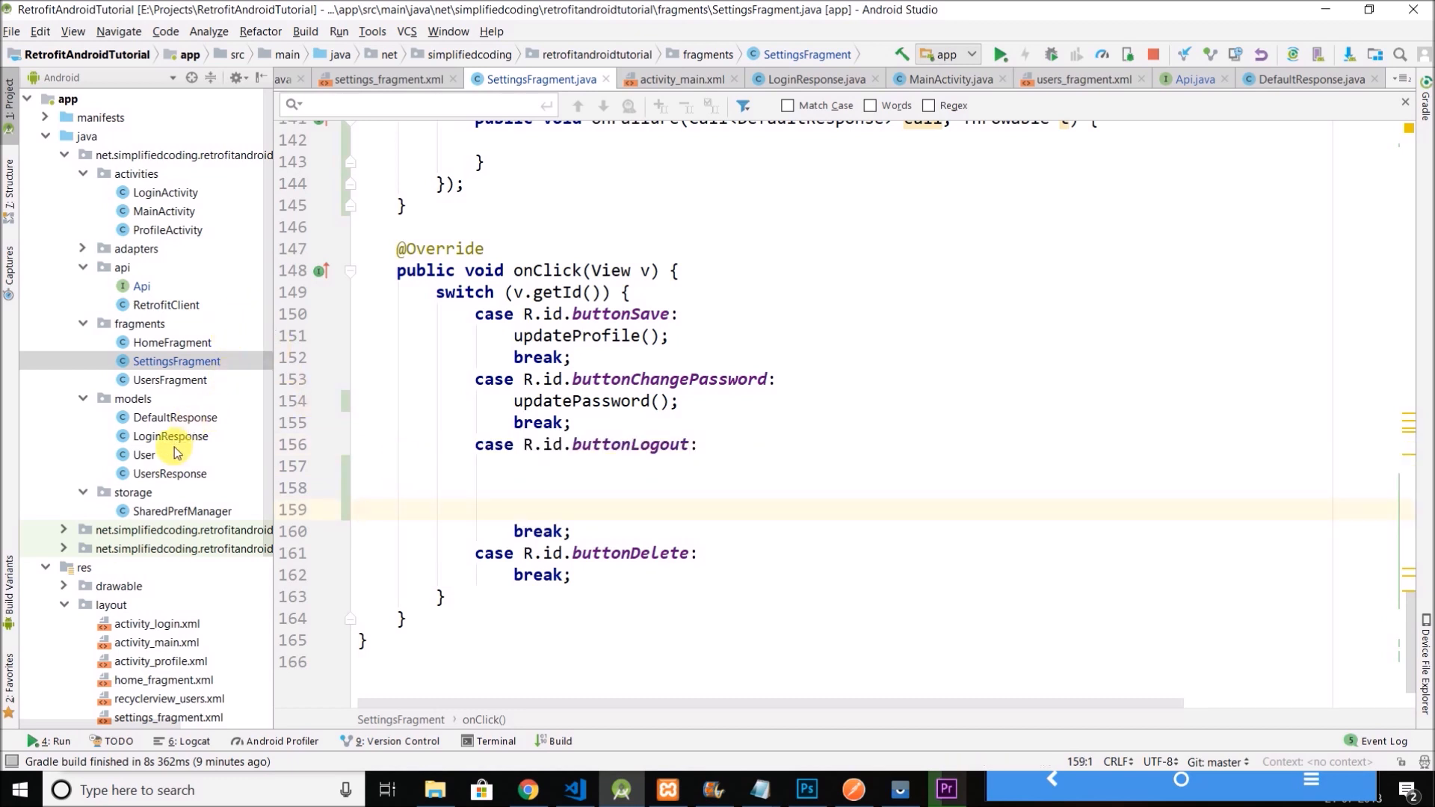
- Add a logout(); call under case R.id.buttonLogout in onClick
double_click(183, 511)
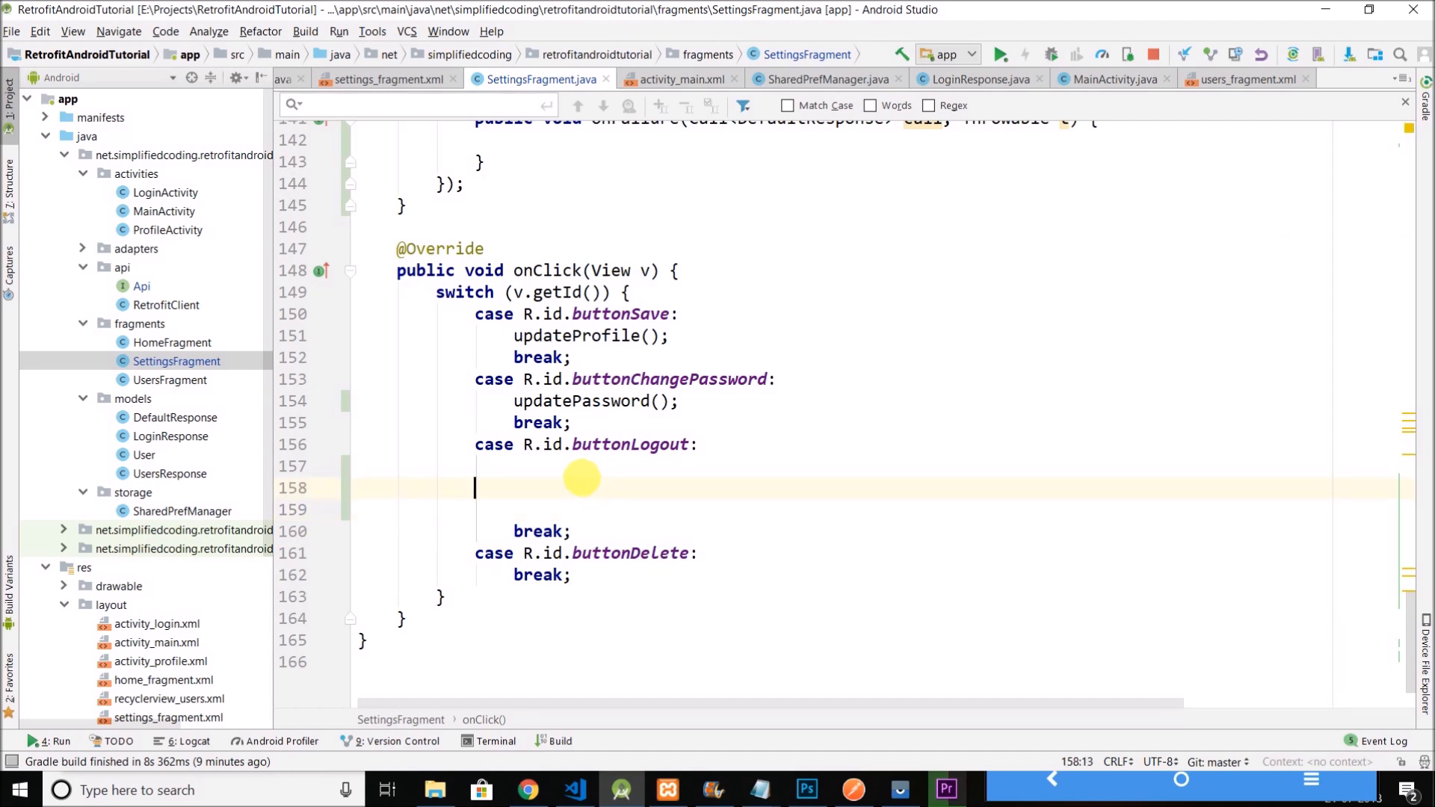
key("Tab")
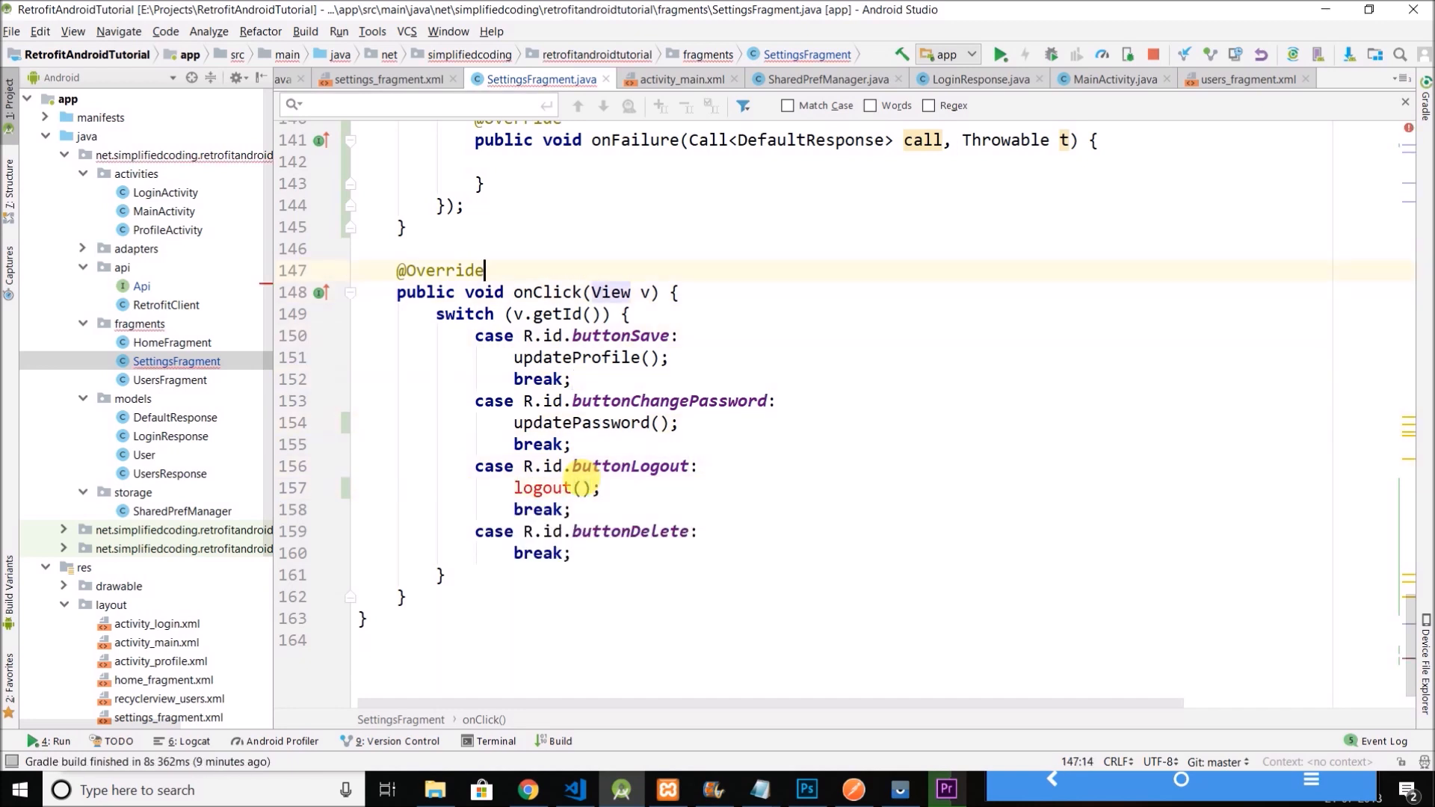
- Write private void logout() calling SharedPrefManager.getInstance(getActivity()).clear()
type("private void logou")
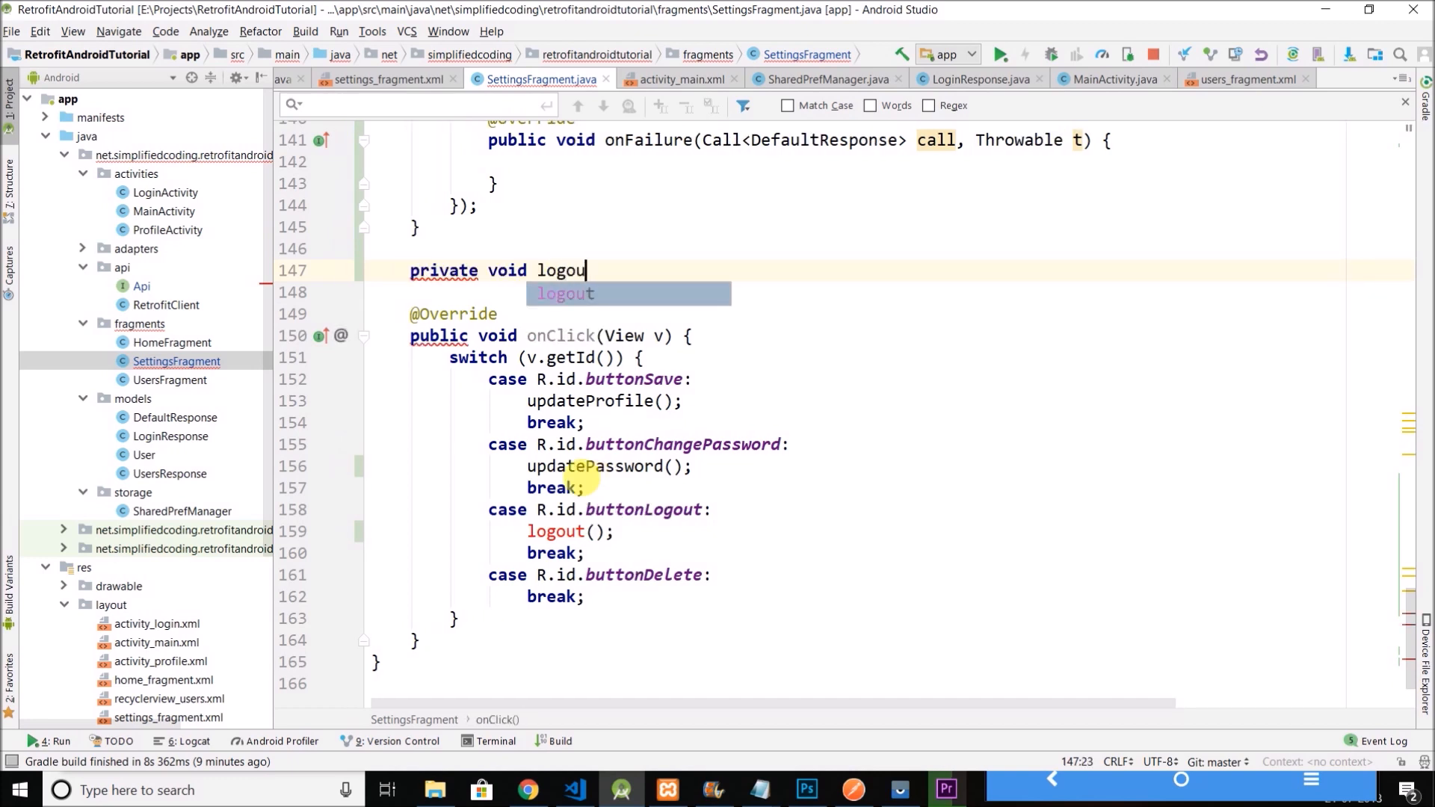
key("Tab")
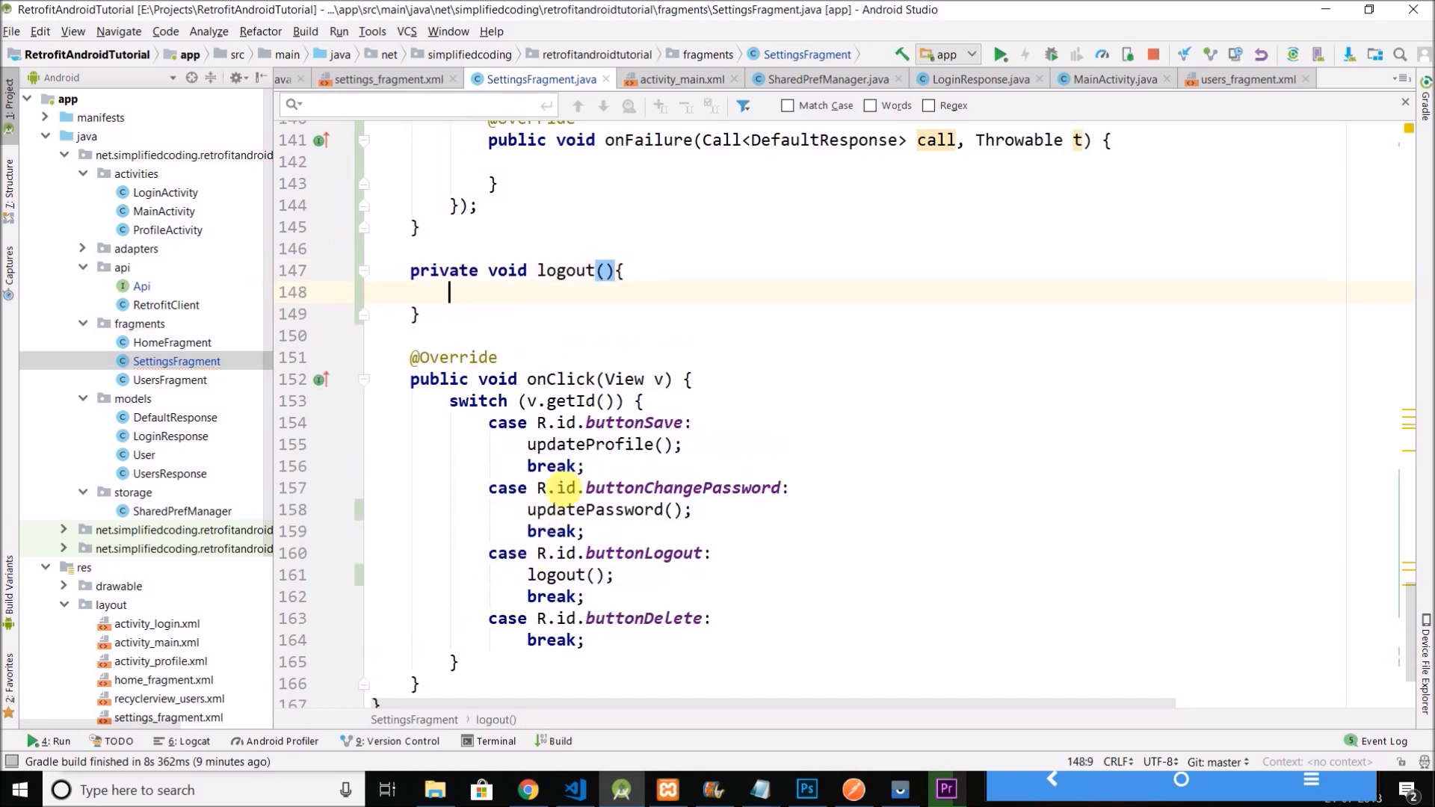
type("sh")
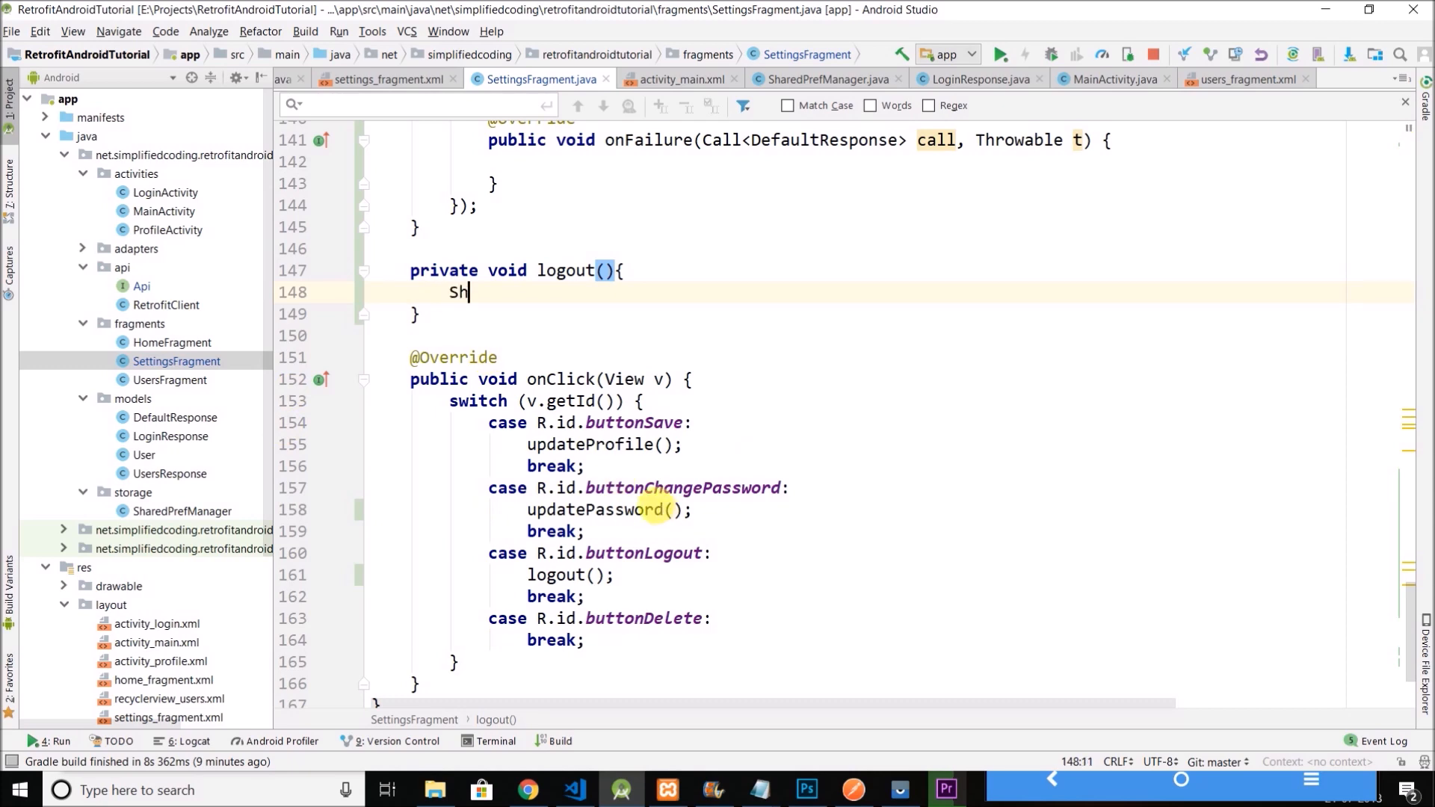
type("SharedPrefManager.getInstance()")
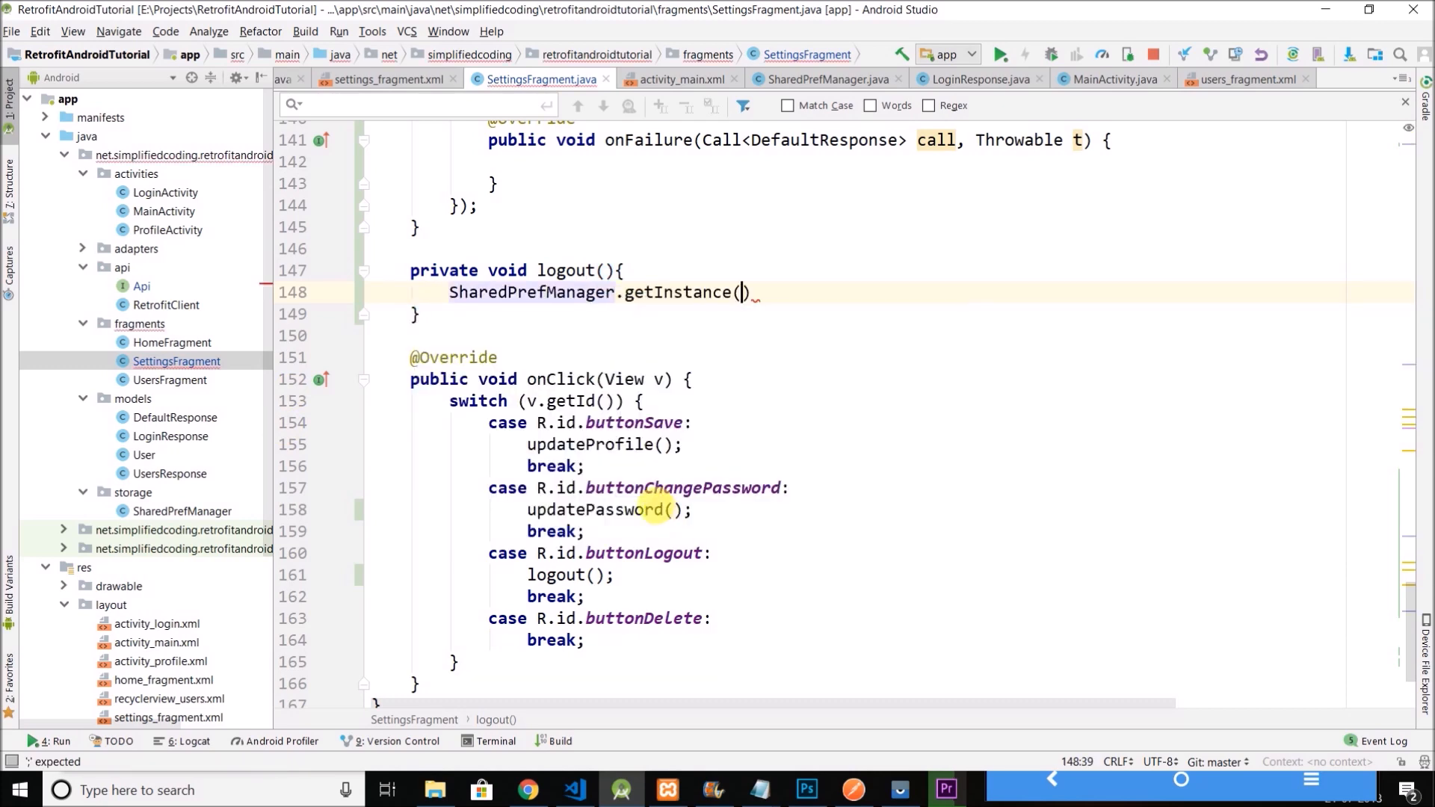
type("getActivity().")
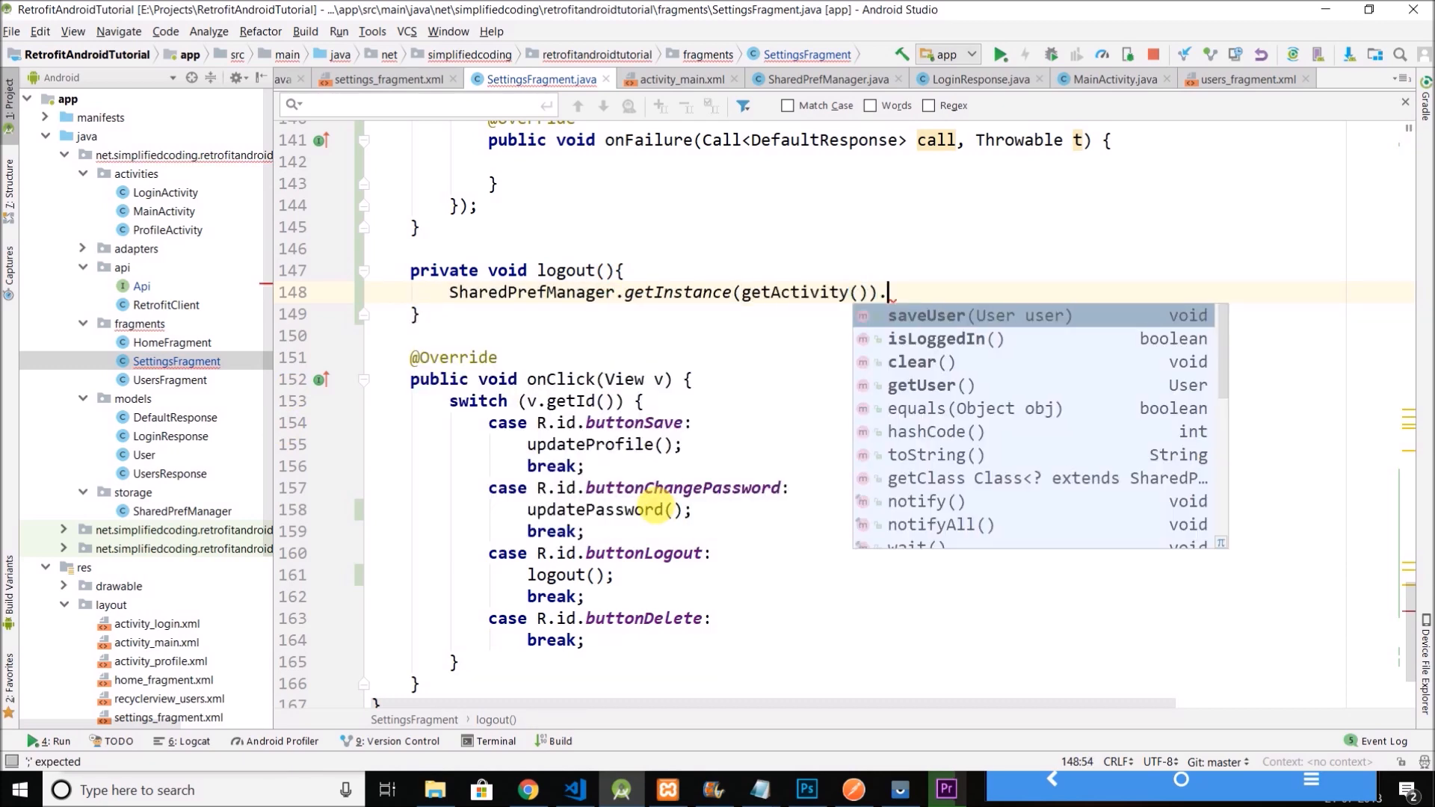
type("clear();")
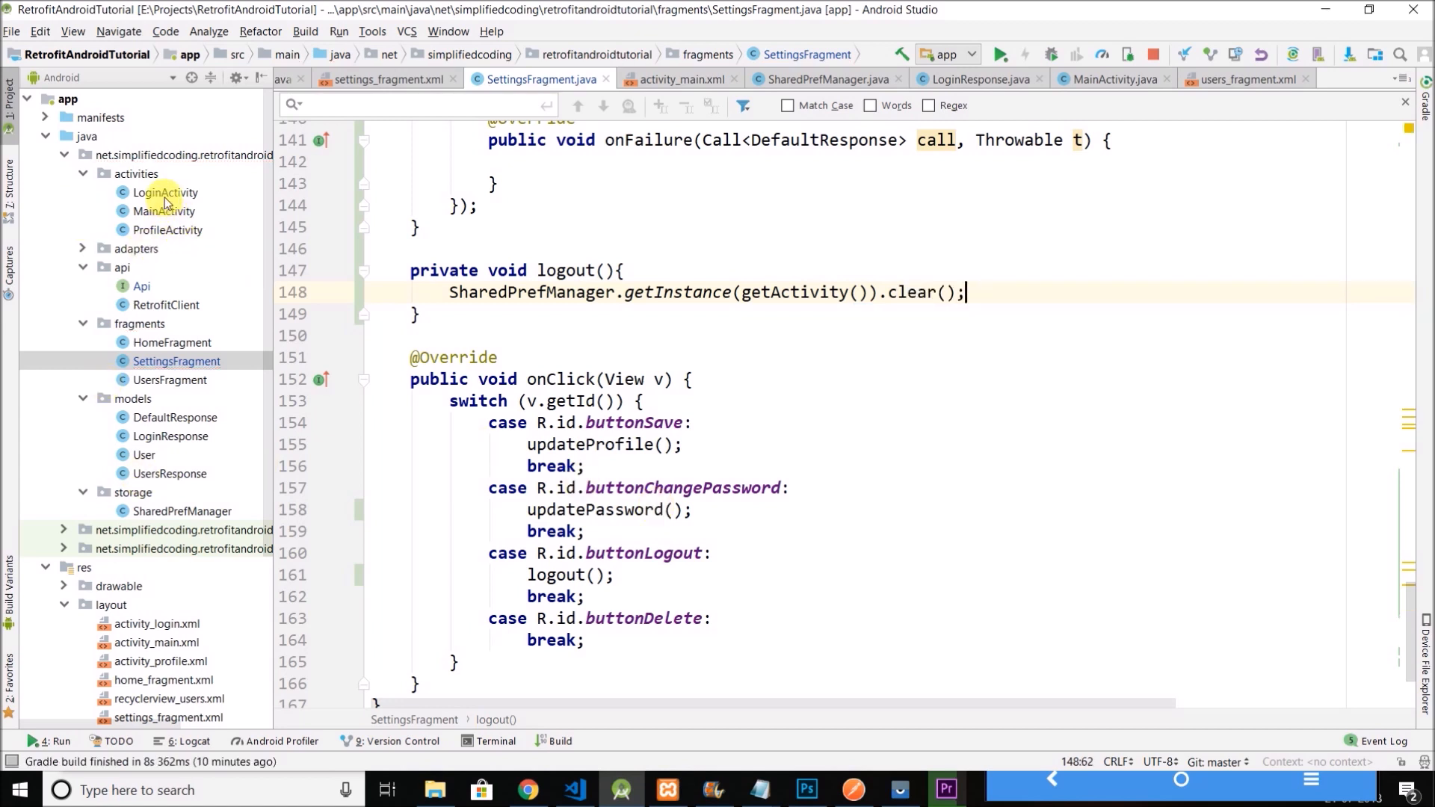
- Copy the Intent block from LoginActivity.onStart into logout() and accept the imports
left_click(166, 193)
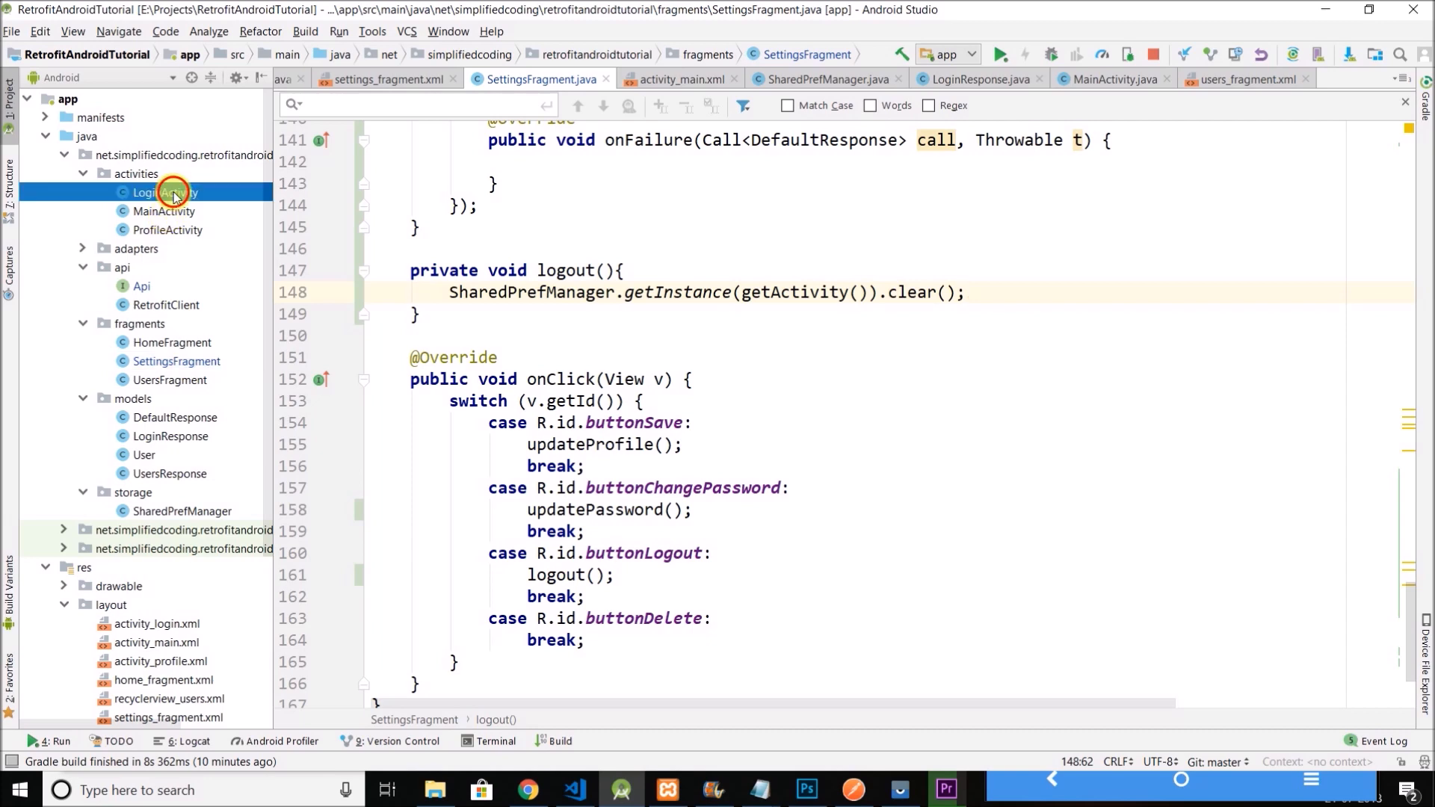
double_click(164, 191)
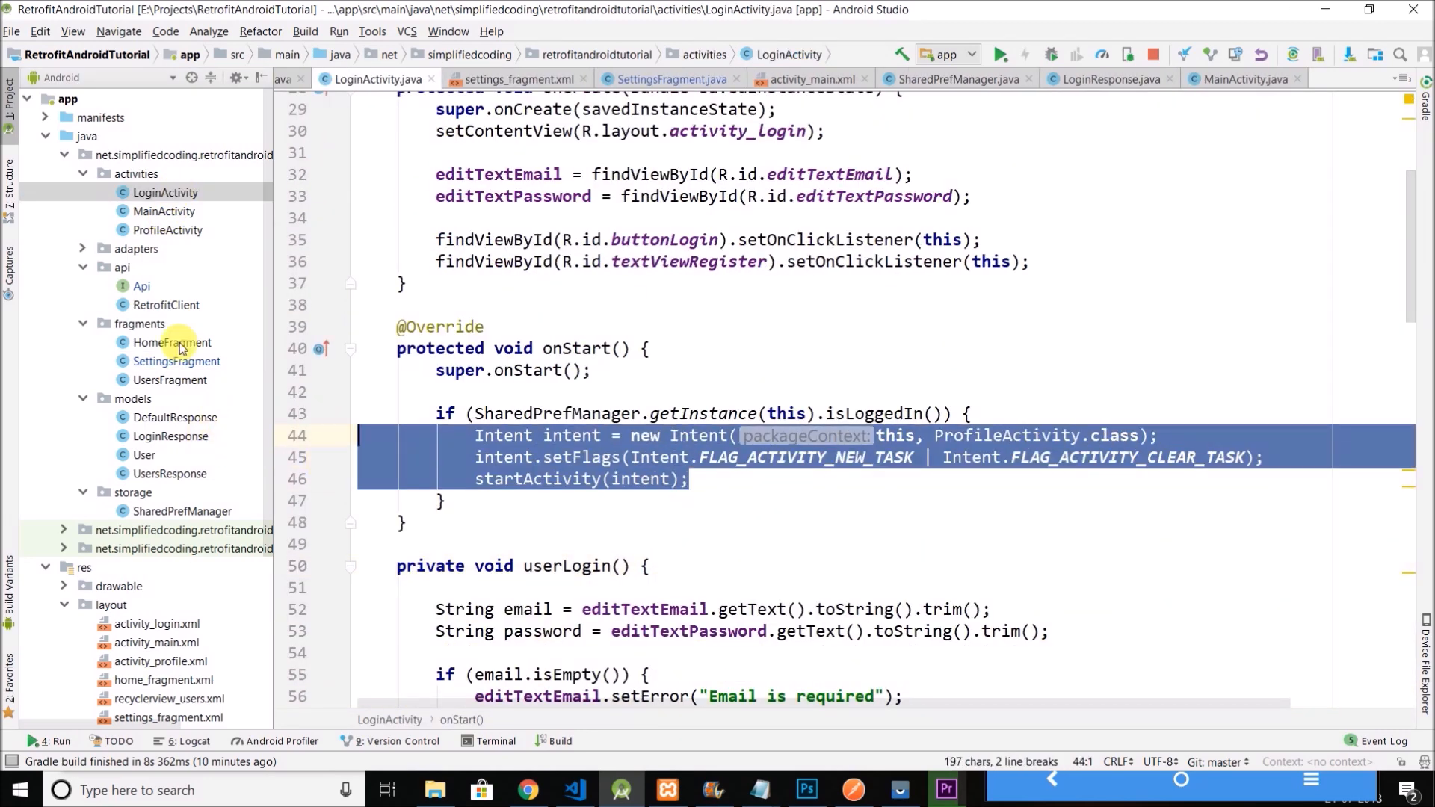
left_click(671, 78)
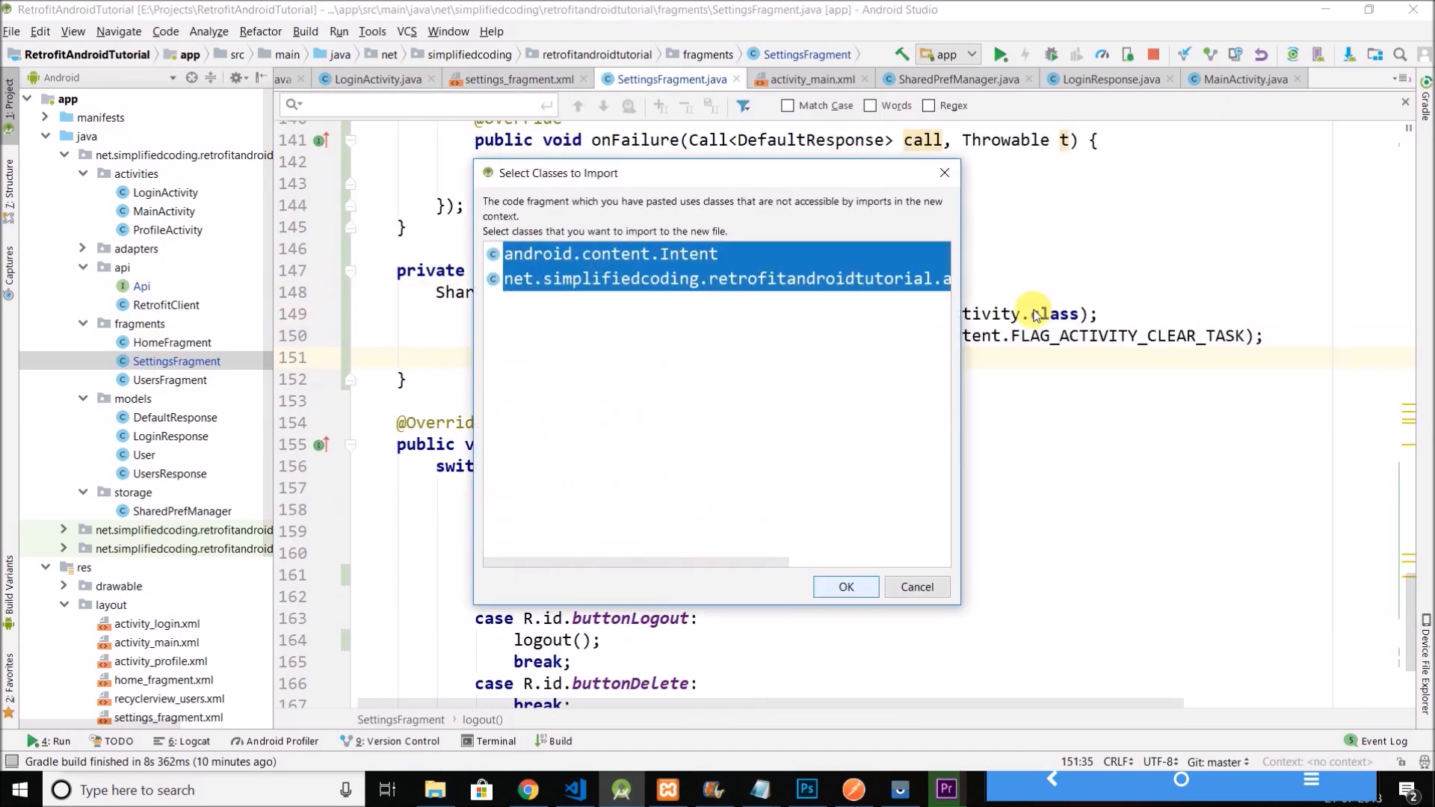
left_click(844, 586)
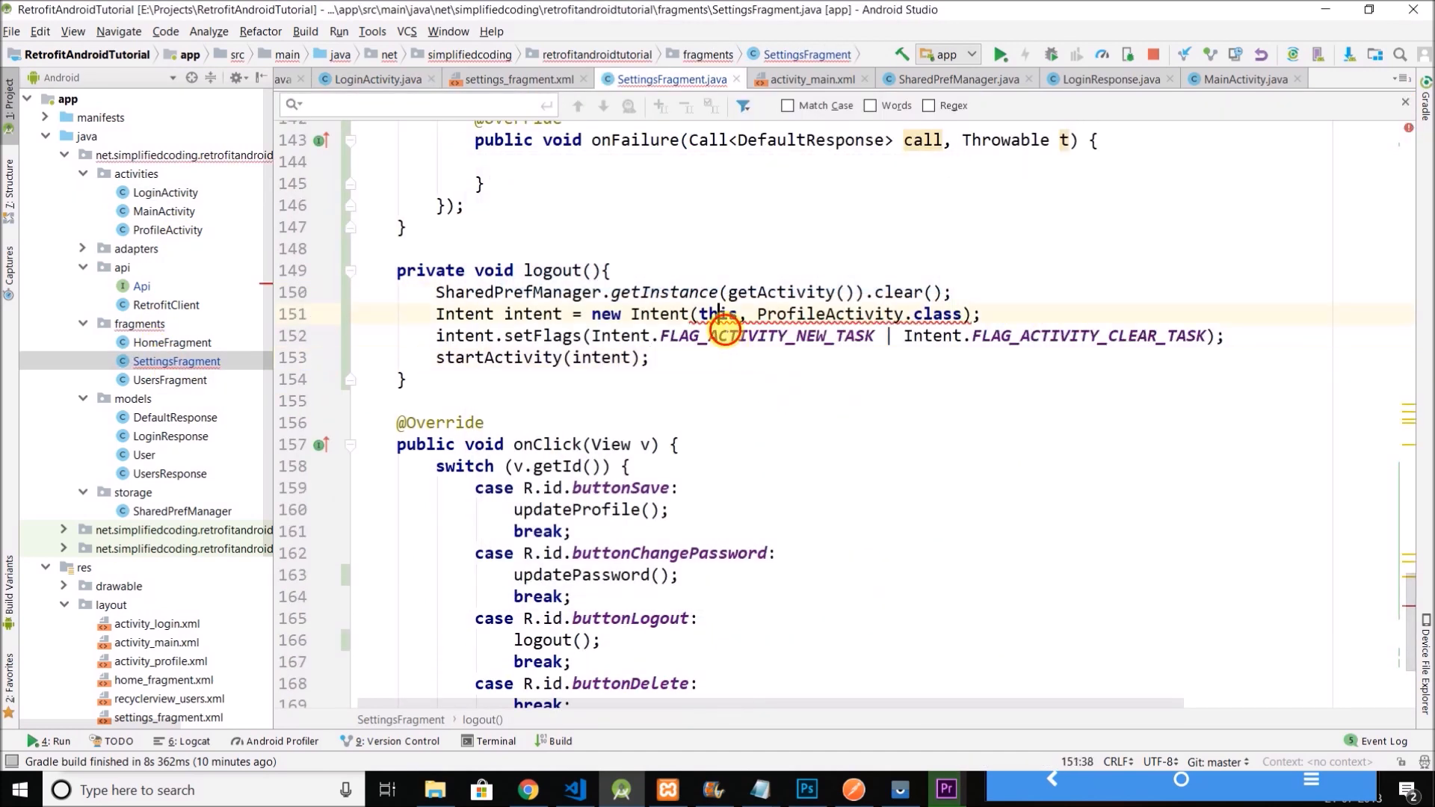
- Replace this with getActivity() and ProfileActivity with LoginActivity in the pasted Intent
type("getActivity(")
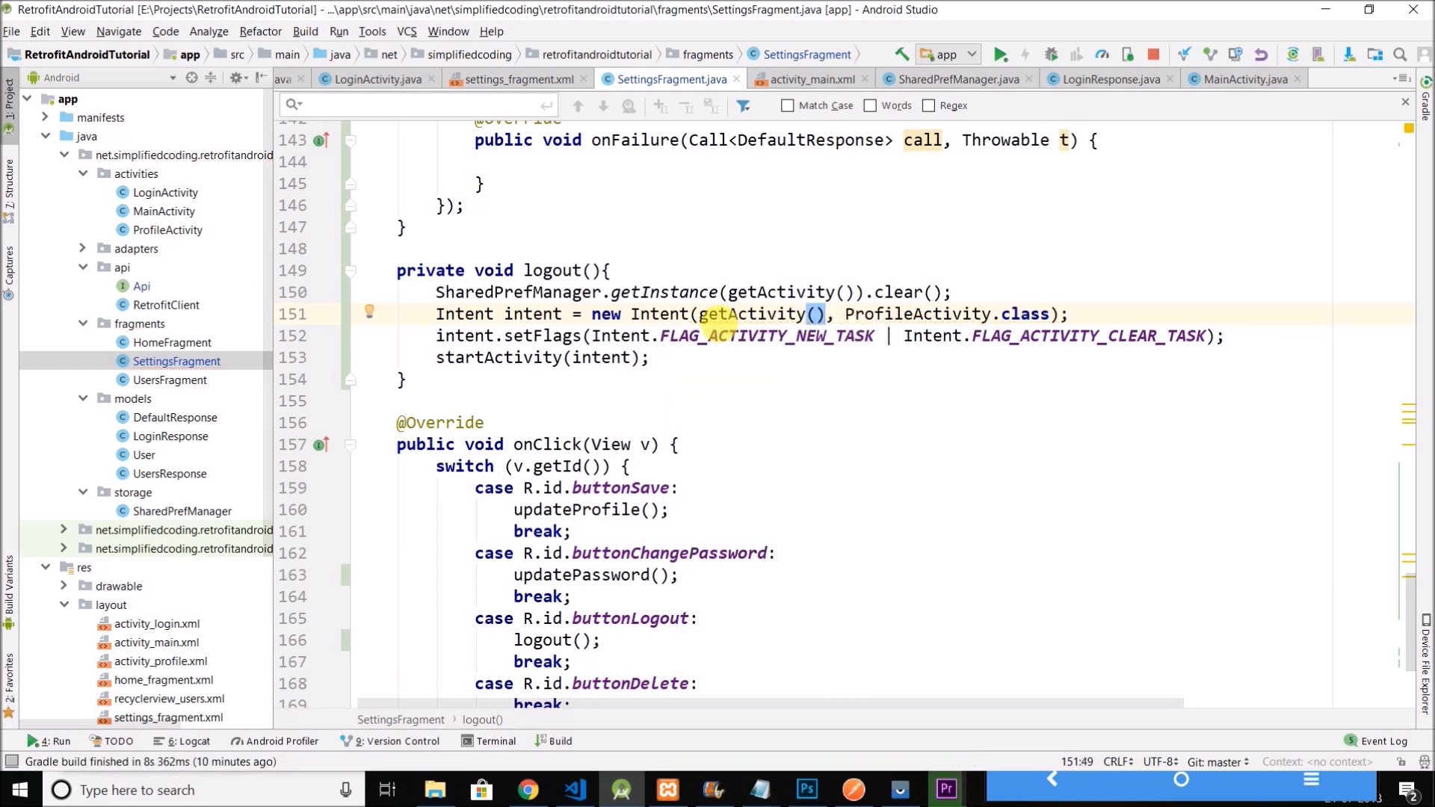
double_click(917, 314)
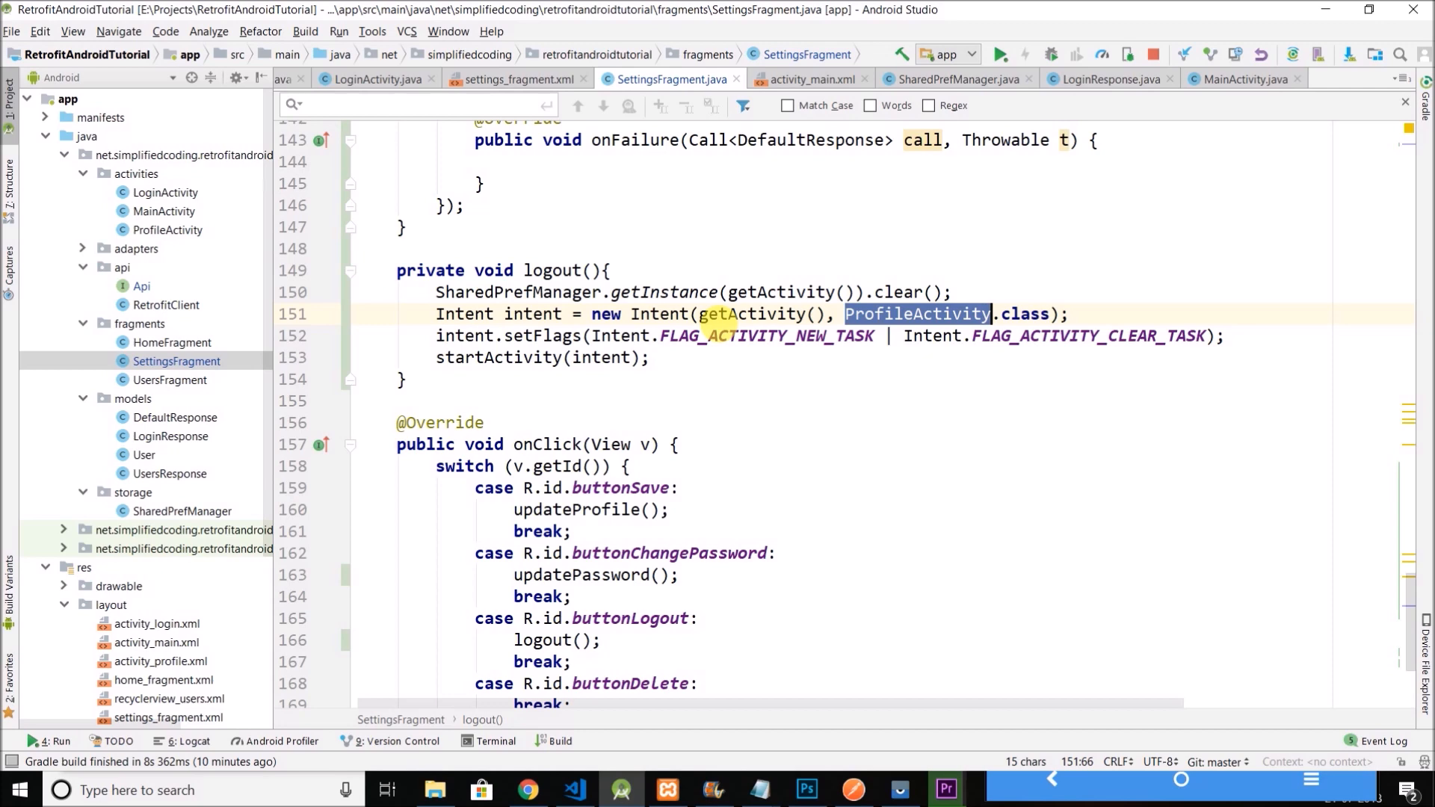
type("Login")
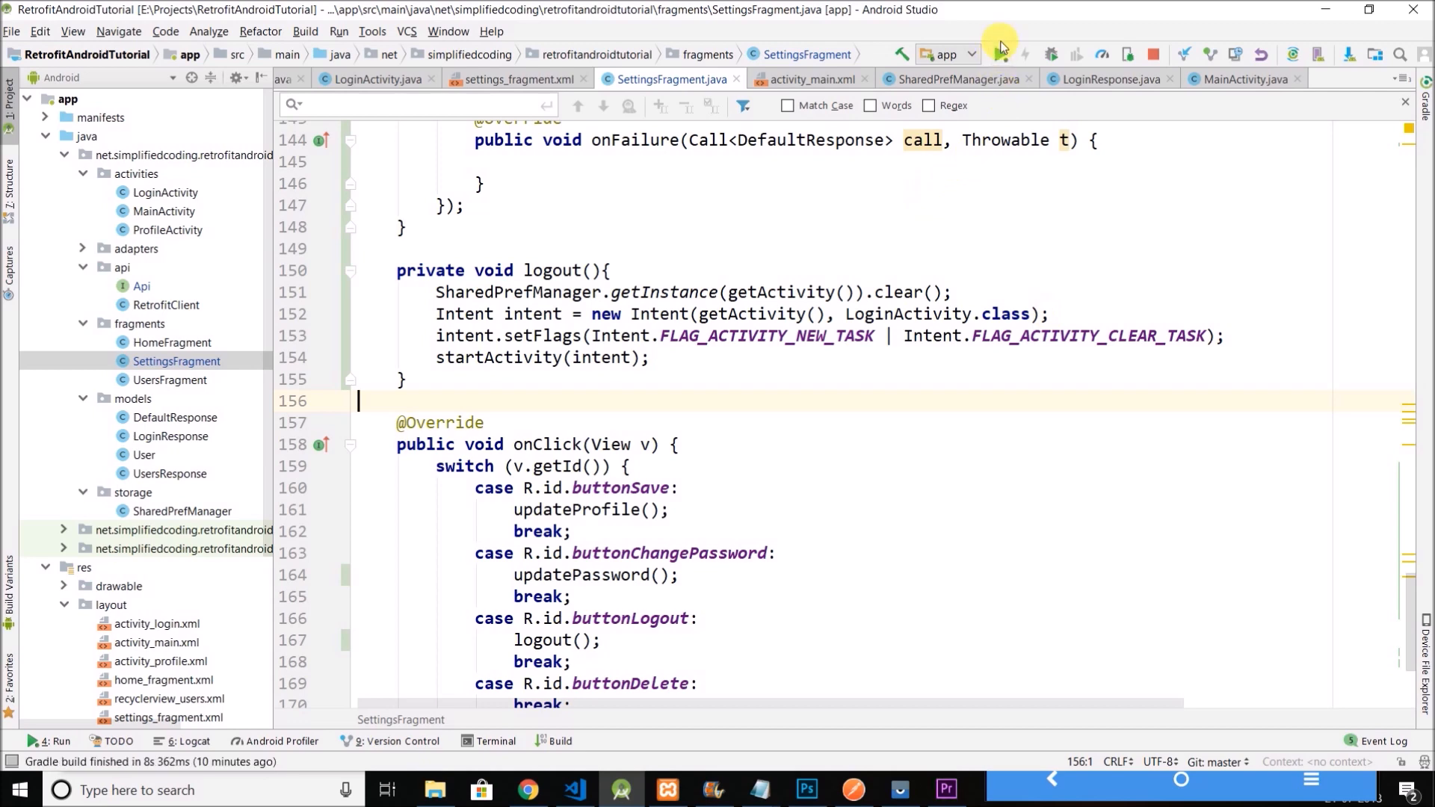
- Run the app on the connected Nokia phone and log out to reach the Login screen
left_click(1000, 54)
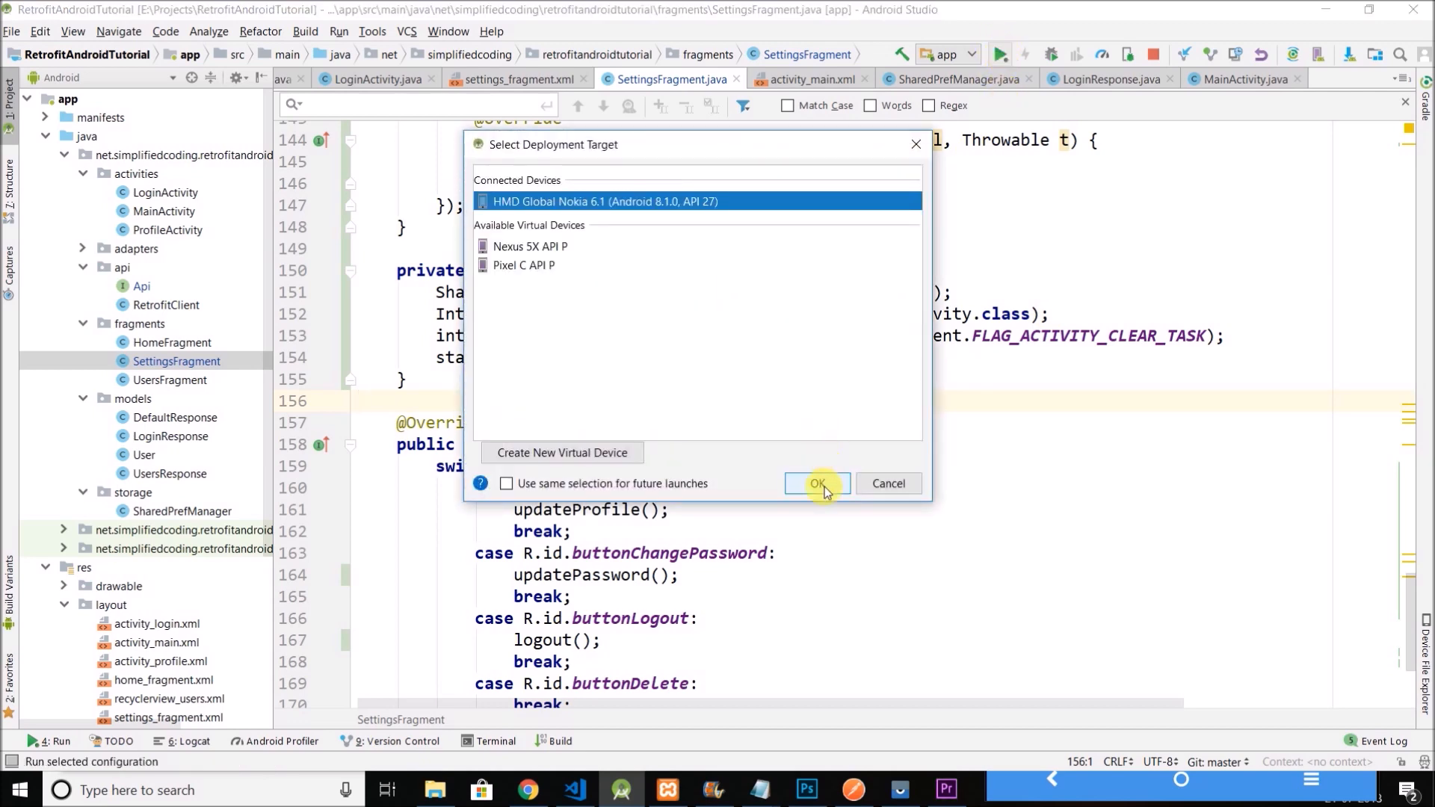
left_click(816, 485)
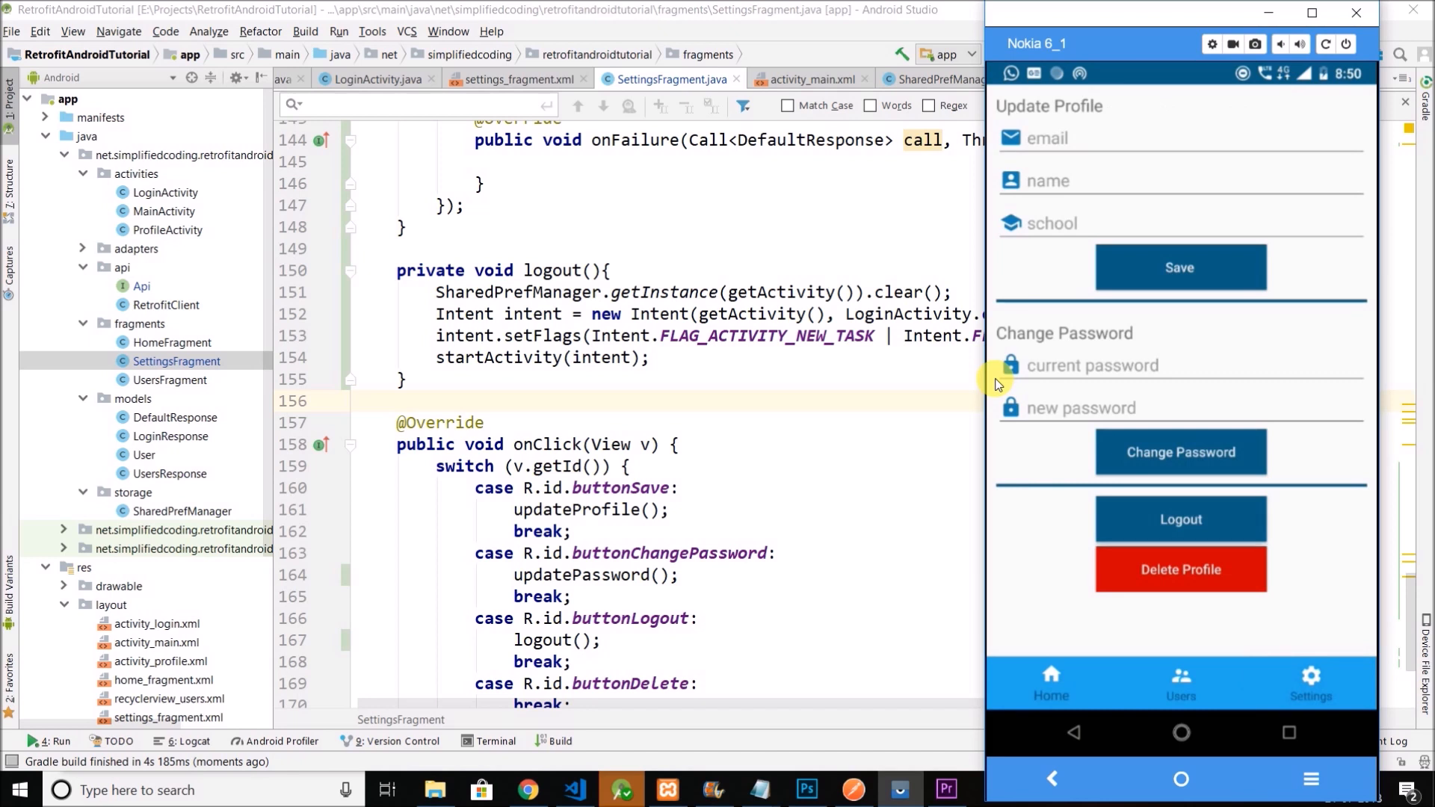
left_click(1180, 521)
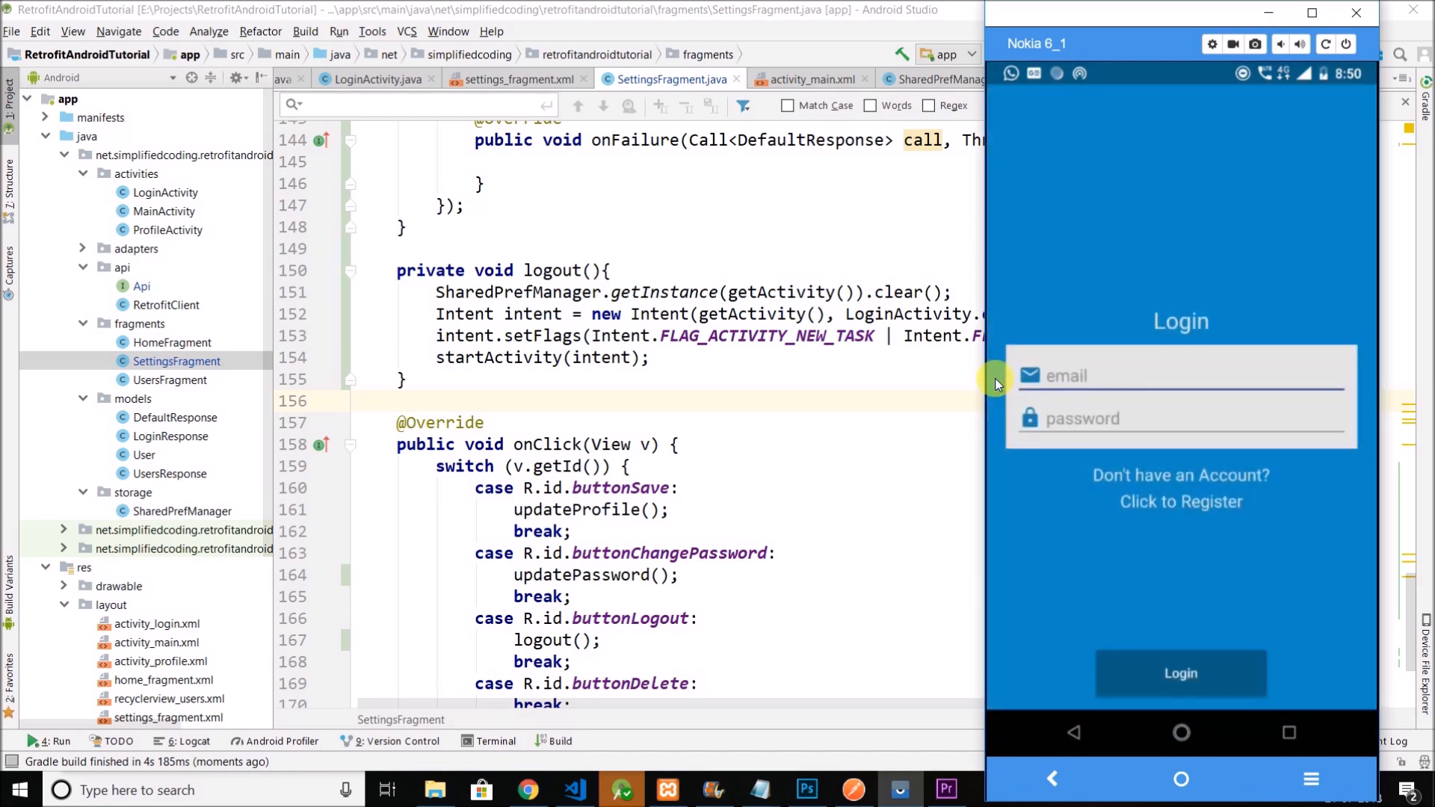